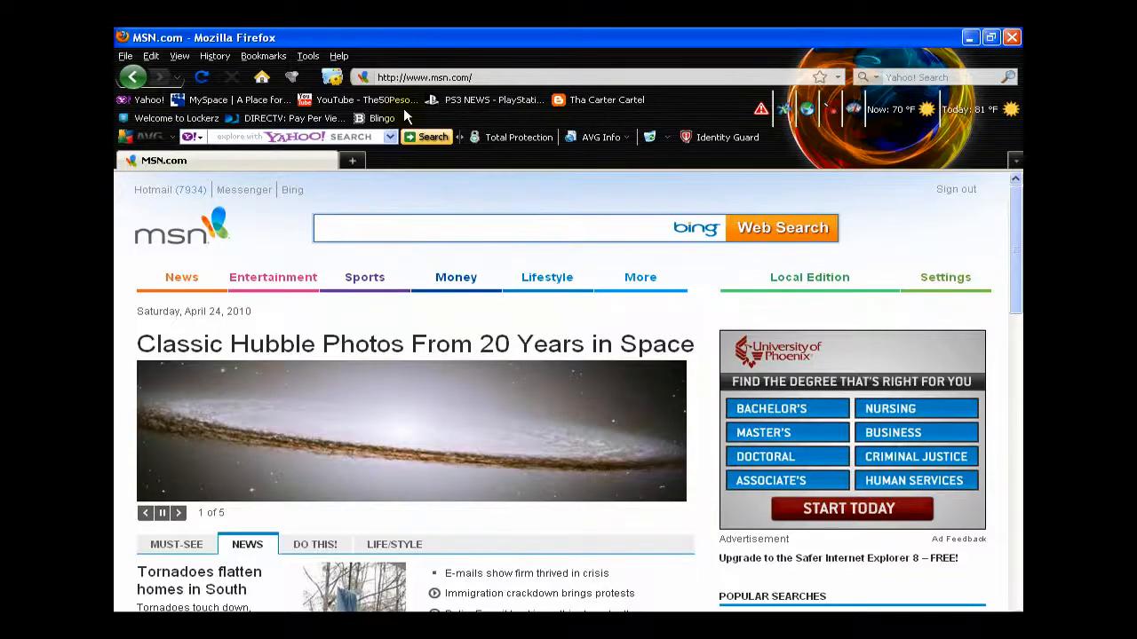
# Replace the address bar contents with the router address 192.168.1.1
pyautogui.click(424, 78)
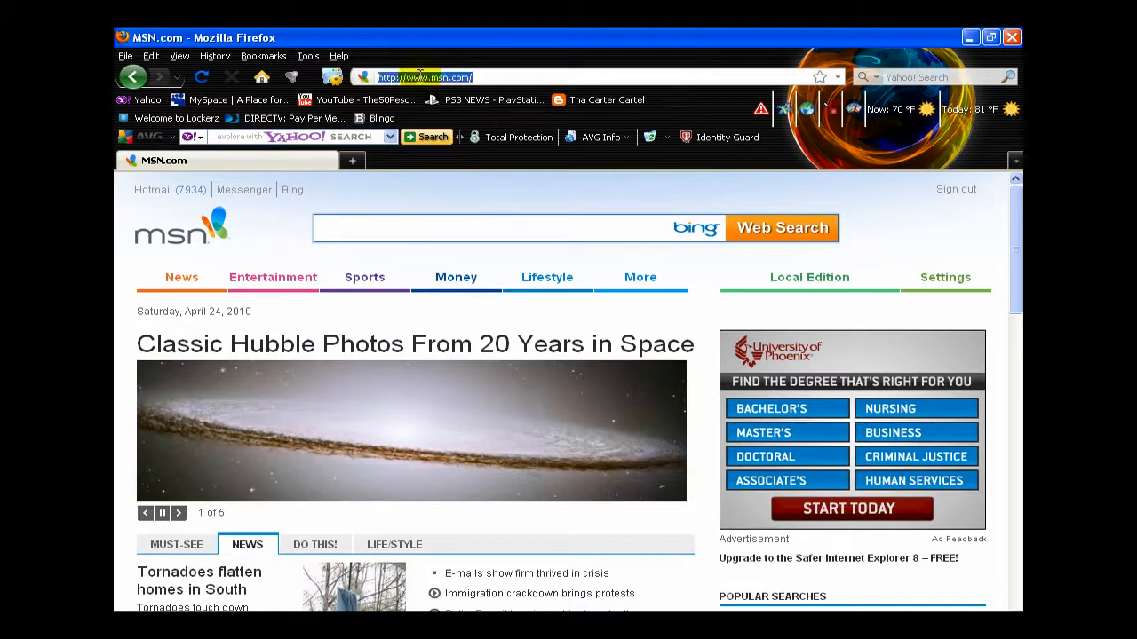
pyautogui.write('192.168.1.1')
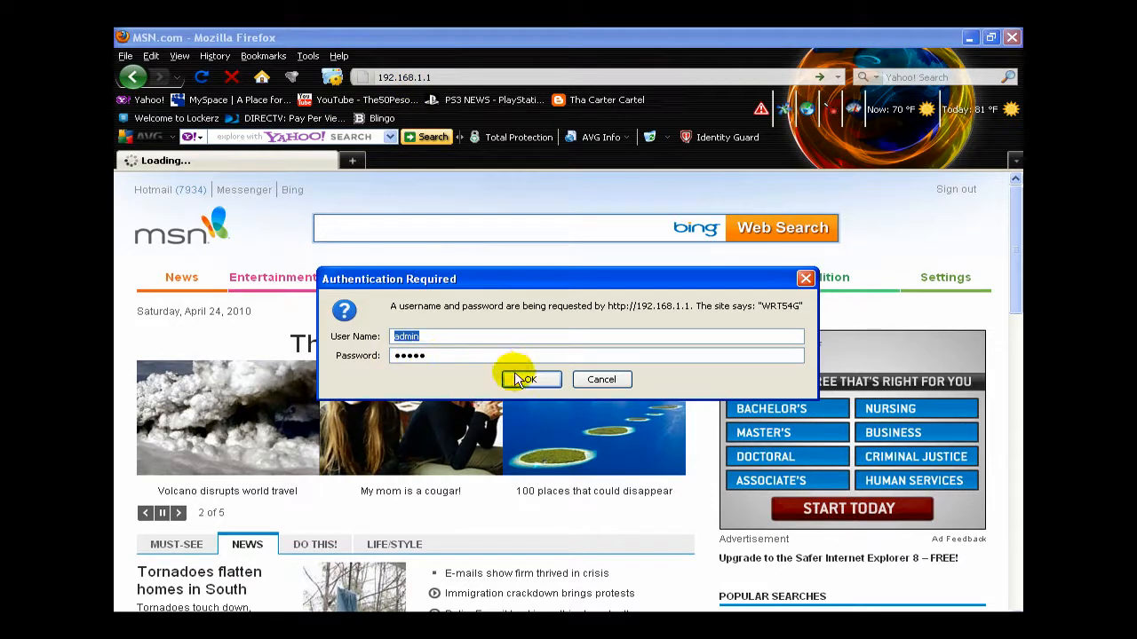
# Confirm the router login so the Linksys WRT54G Basic Setup page loads
pyautogui.click(526, 380)
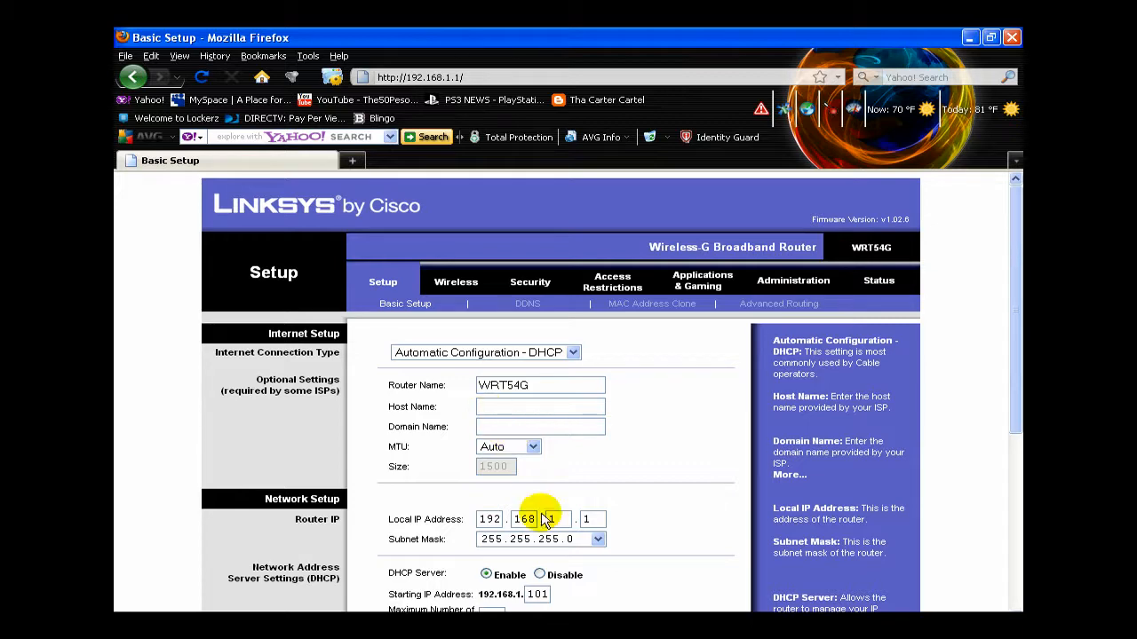
# Leave Basic Setup for the router's Wireless settings page
pyautogui.scroll(-3)
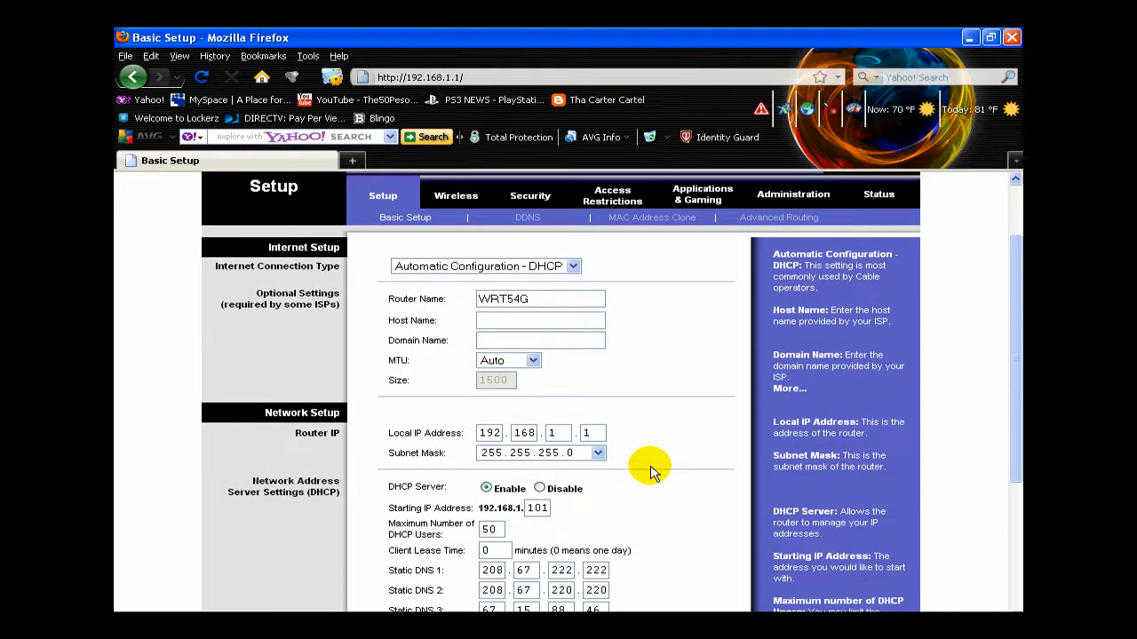
pyautogui.moveTo(636, 469)
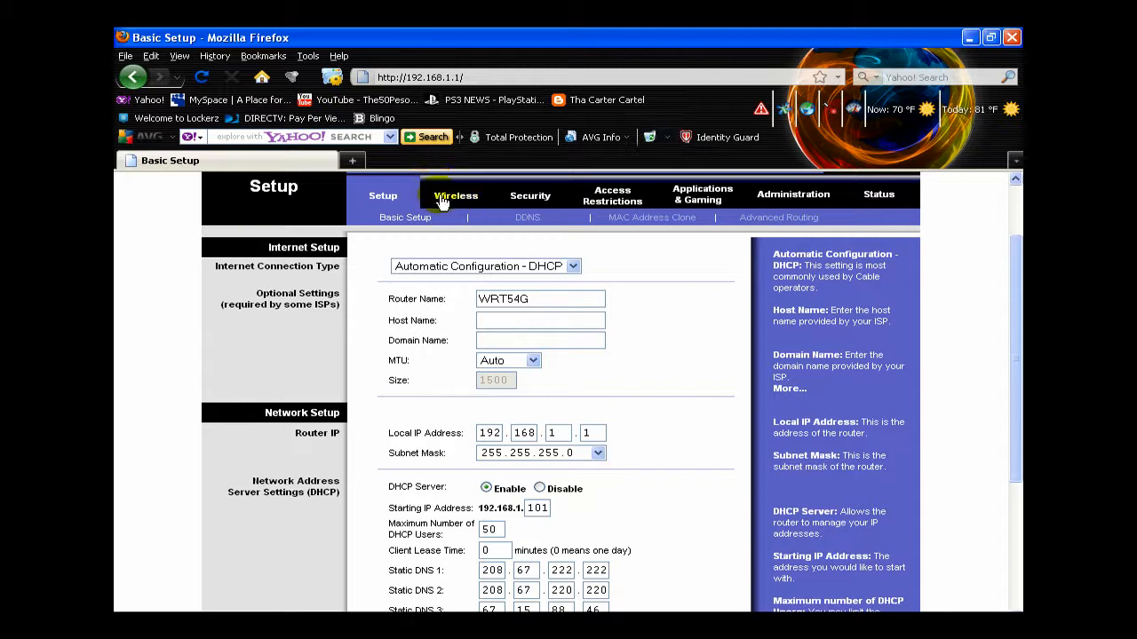
pyautogui.click(455, 195)
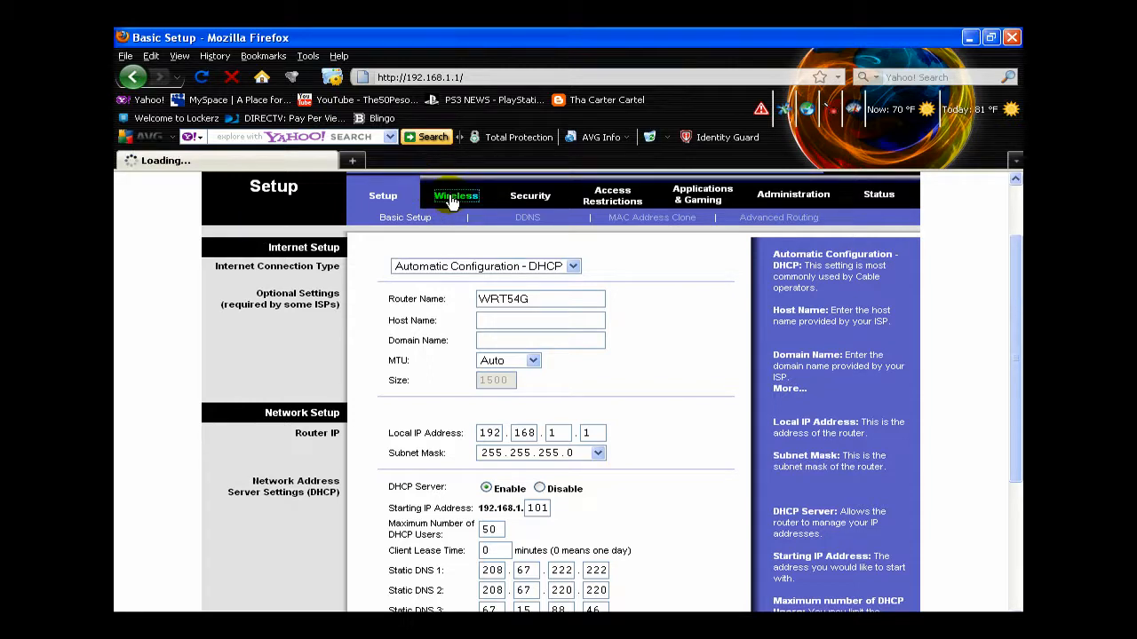
pyautogui.click(455, 196)
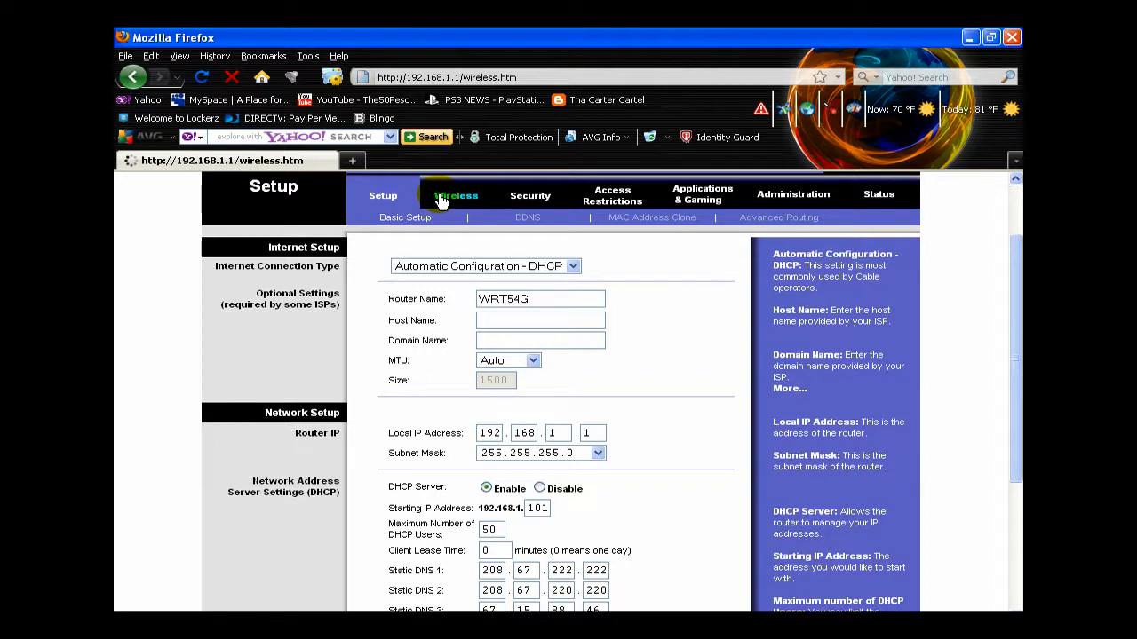
# Go from Basic Wireless Settings to the Wireless Security sub-page
pyautogui.click(454, 195)
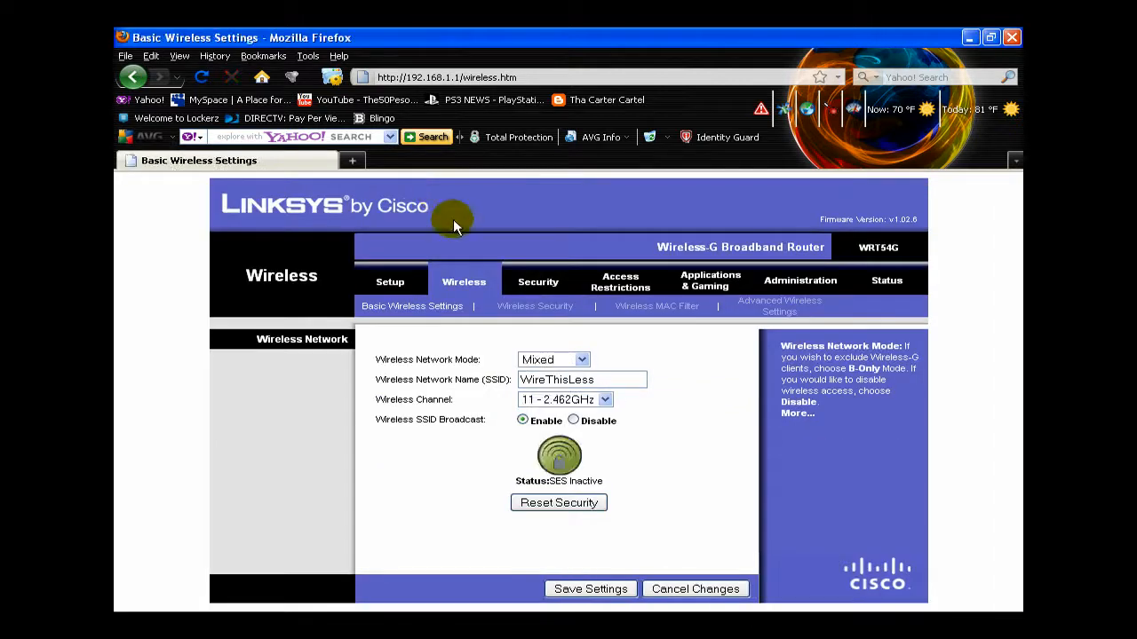
pyautogui.moveTo(496, 341)
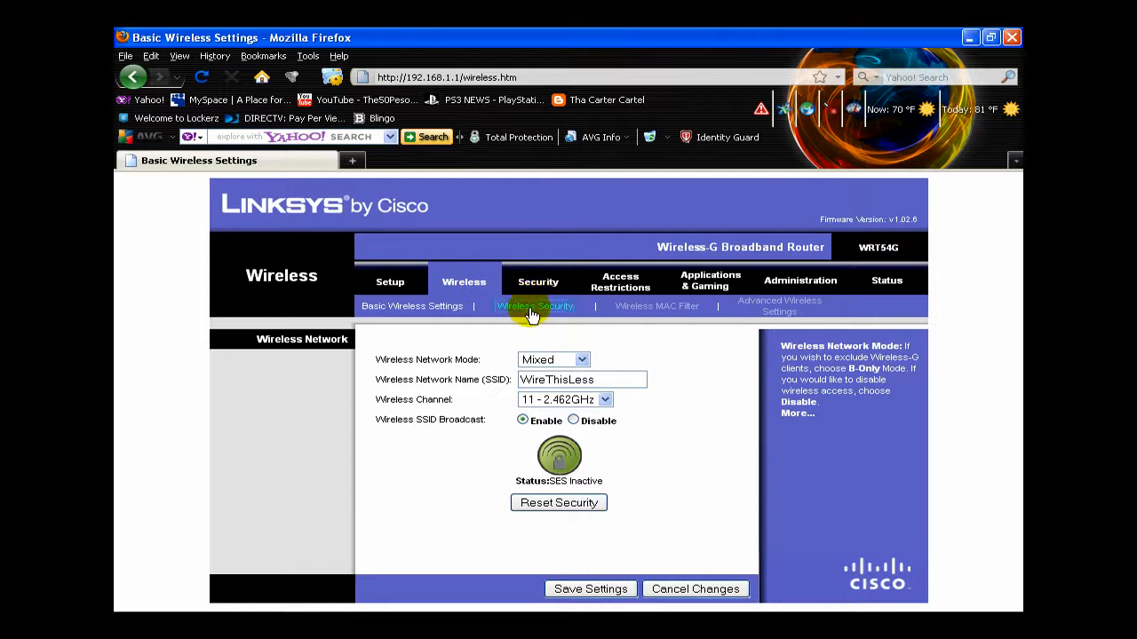
pyautogui.click(535, 305)
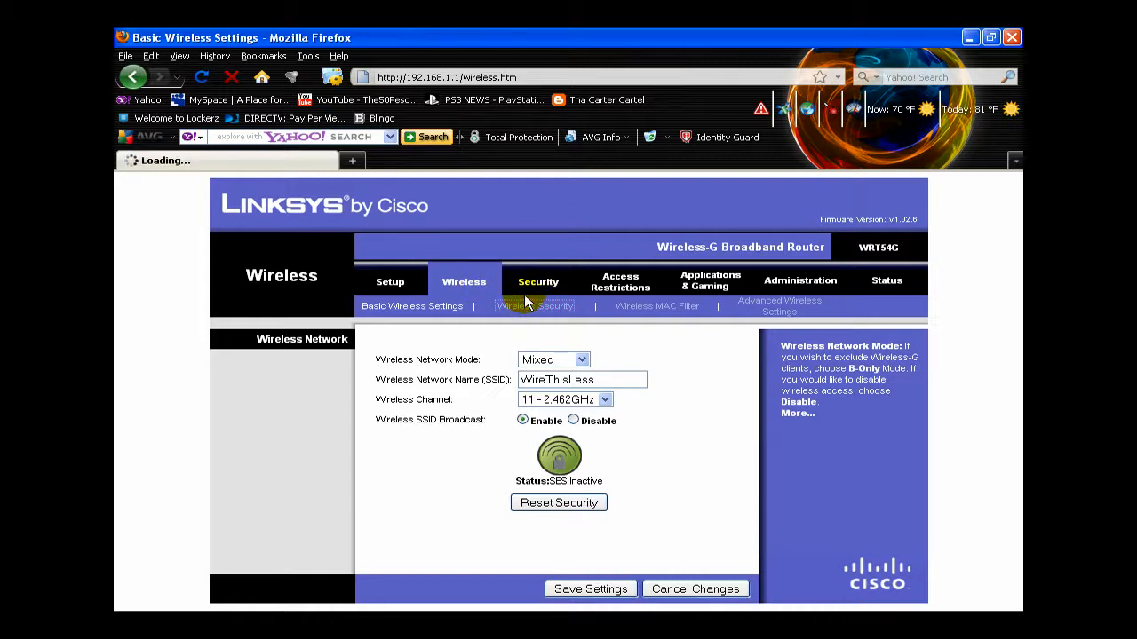
# Choose WEP as the Security Mode on the Wireless Security page
pyautogui.click(535, 306)
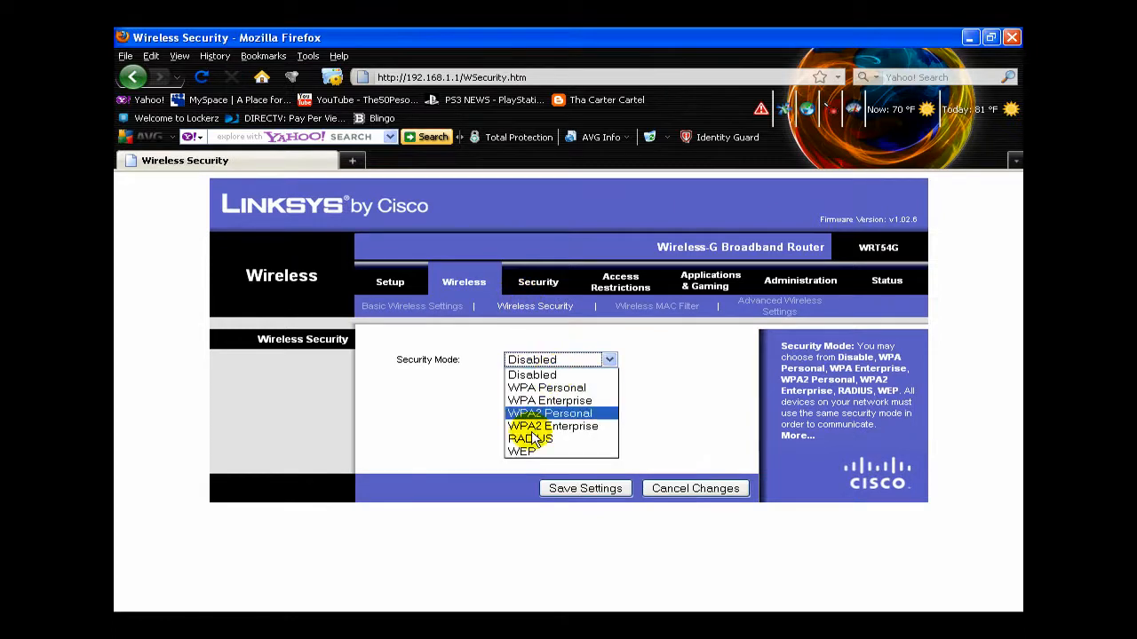
pyautogui.click(519, 451)
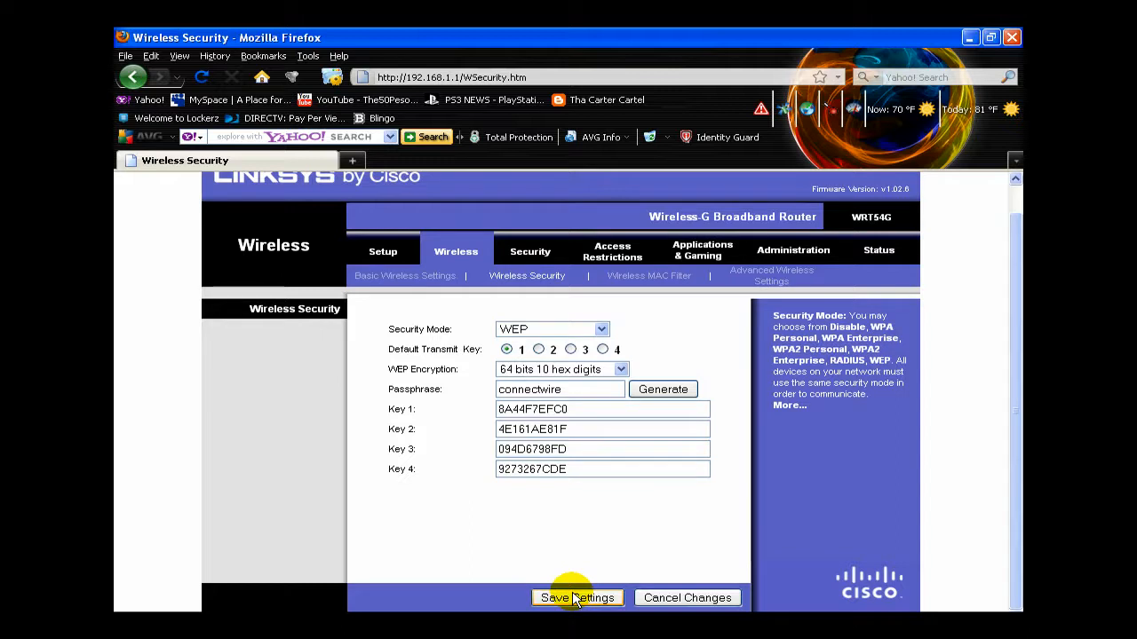
pyautogui.moveTo(636, 469)
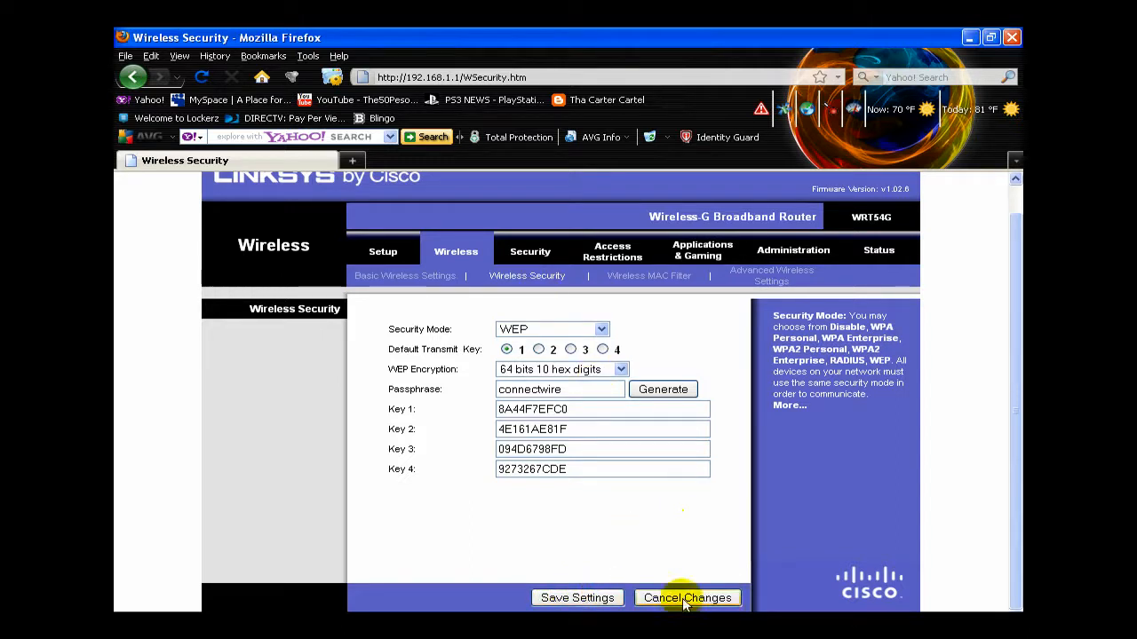
# Cancel the unsaved WEP changes, leaving wireless security Disabled
pyautogui.click(686, 597)
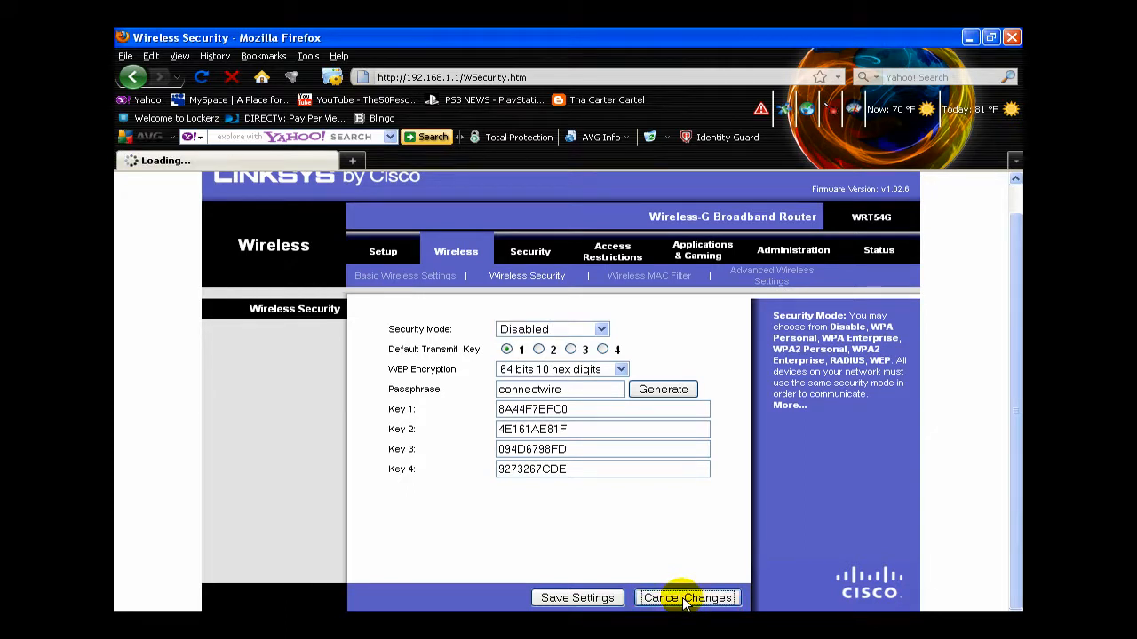
pyautogui.click(685, 597)
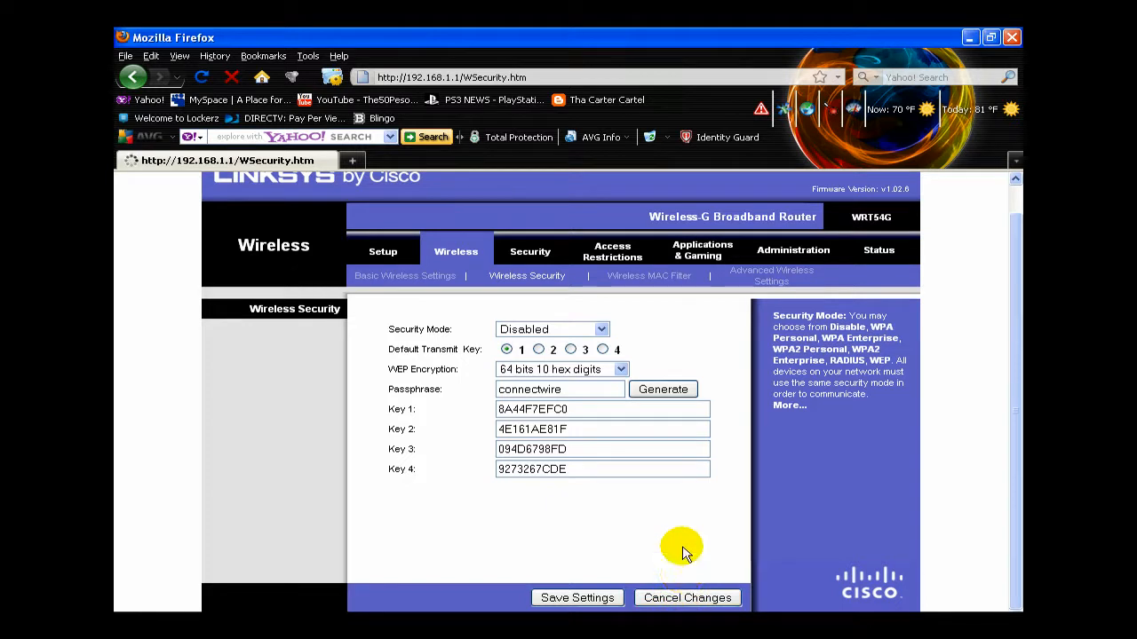